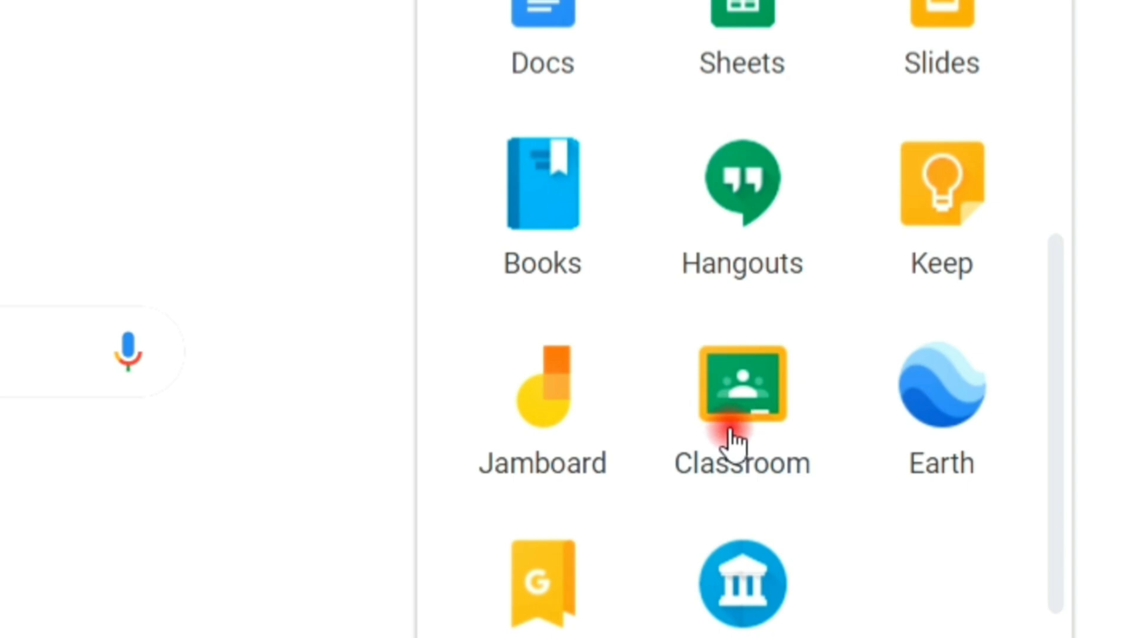
Step: Launch Classroom from the Google apps grid and title a template slide 'Conclus...'
{"action": "left_click", "coordinate": [741, 384]}
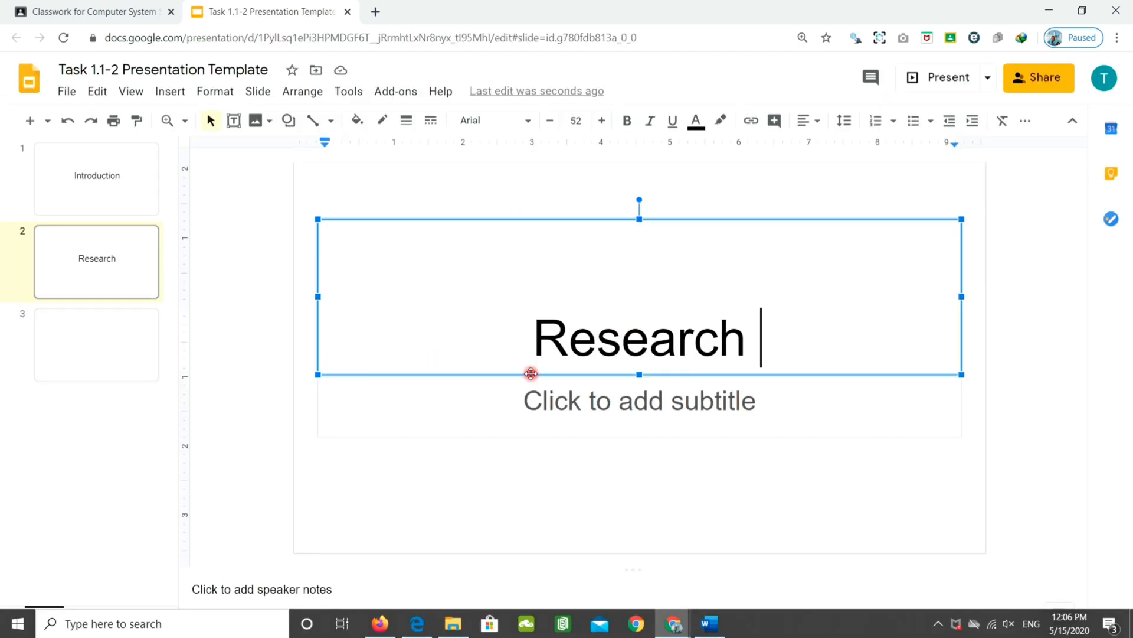
{"action": "type", "text": "Conclus"}
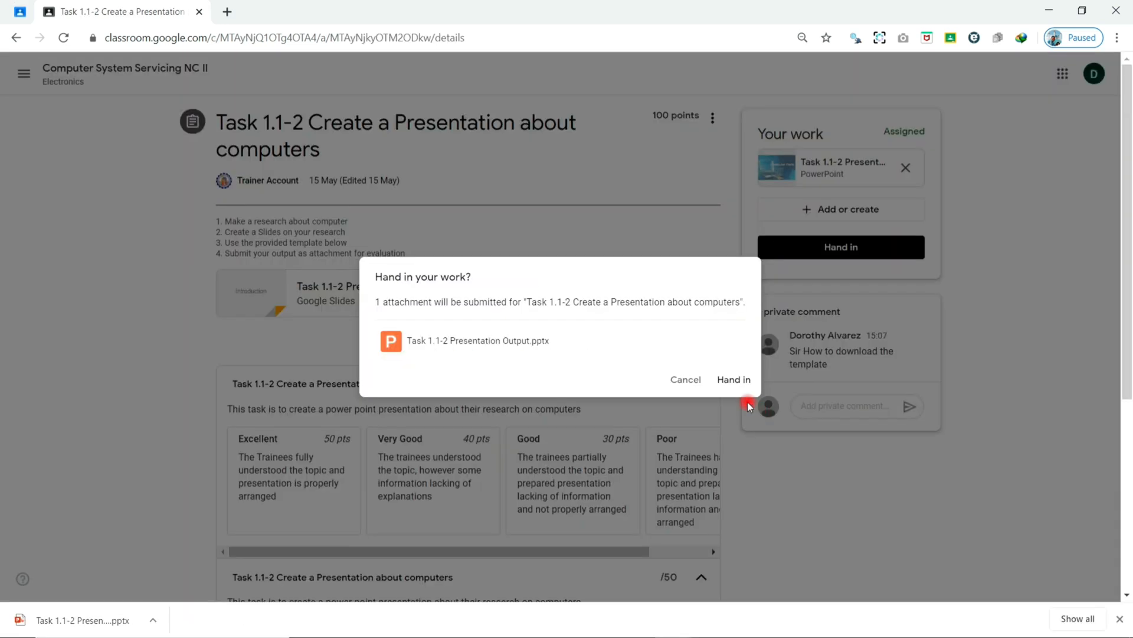
Step: Confirm handing in Task 1.1-2 Presentation Output.pptx for the computers presentation task
{"action": "left_click", "coordinate": [734, 380]}
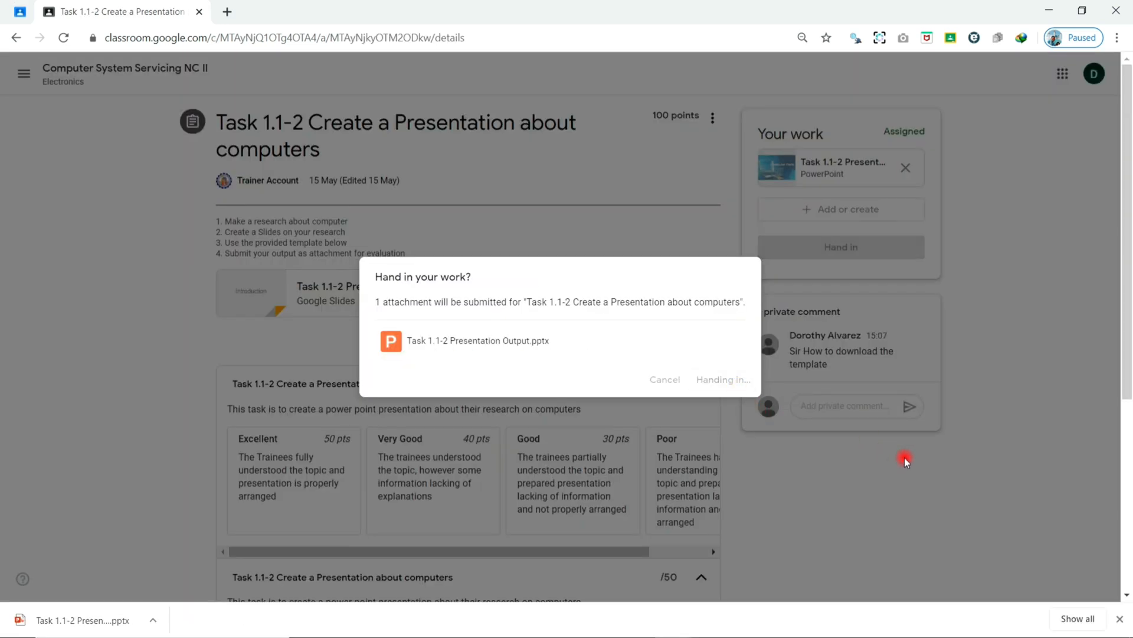